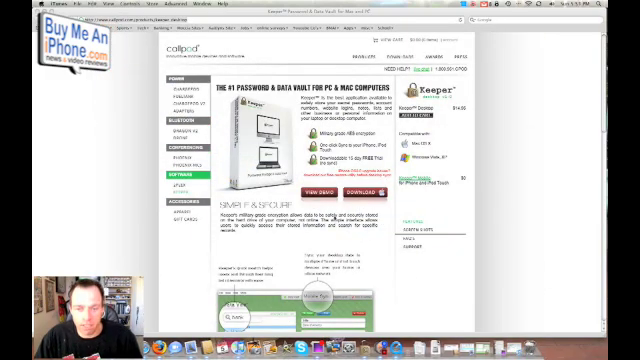
Scroll down the Keeper Desktop product page to its description and download options
{"action": "scroll", "scroll_direction": "down", "scroll_amount": 3}
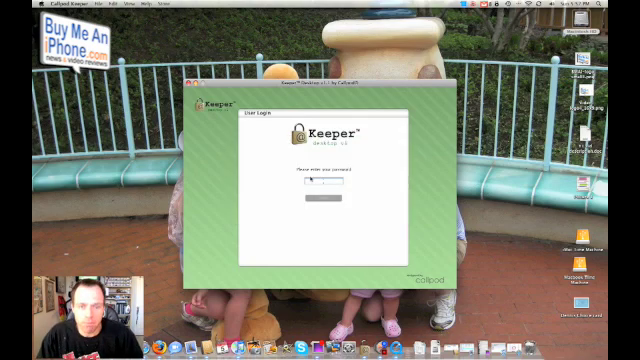
Enter the account password in User Login and submit it to unlock the vault
{"action": "type", "text": "password"}
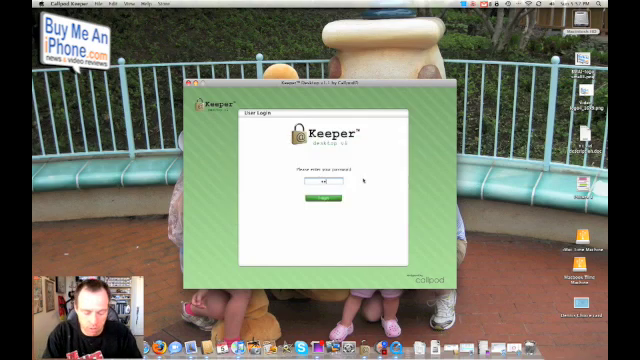
{"action": "type", "text": "password"}
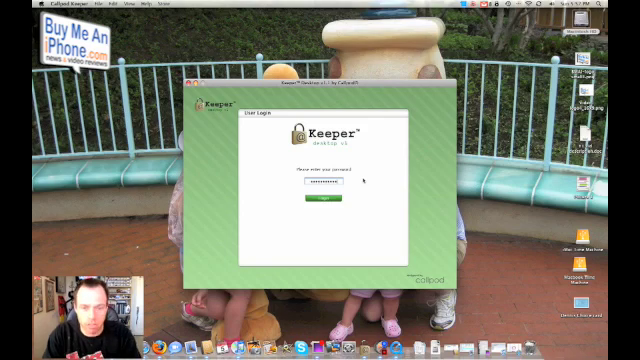
{"action": "left_click", "coordinate": [322, 198]}
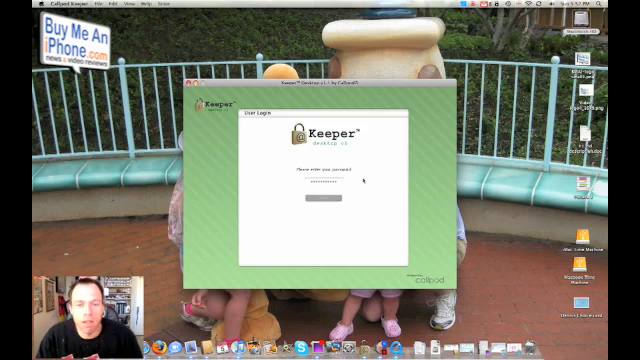
Bring up the Data Vault list of ten records with one record's details shown
{"action": "left_click", "coordinate": [312, 201]}
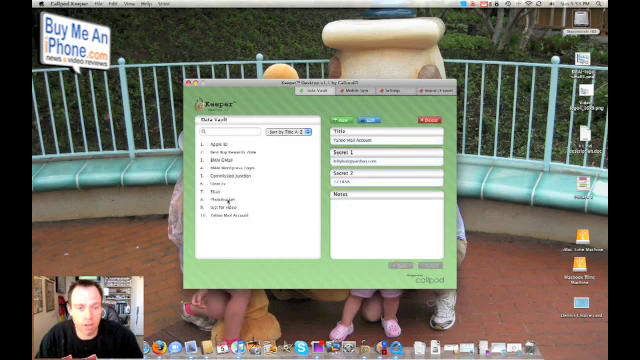
{"action": "left_click", "coordinate": [225, 212]}
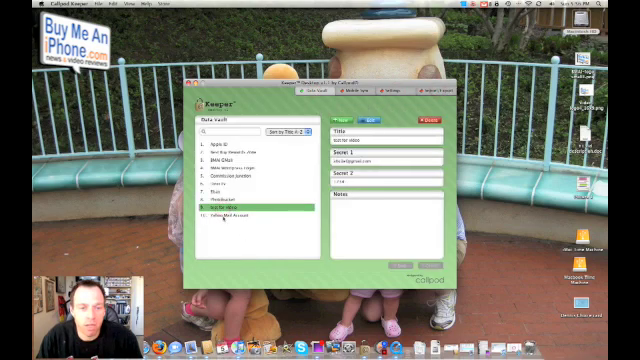
{"action": "left_click", "coordinate": [245, 206]}
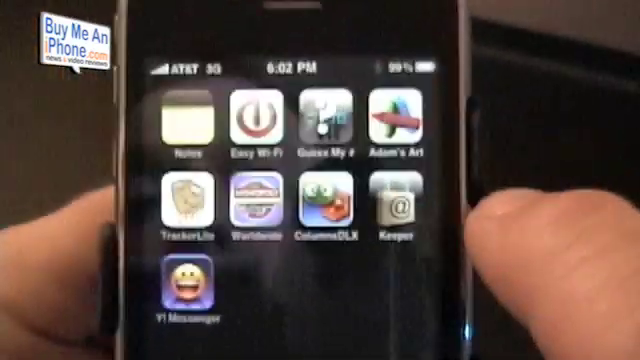
{"action": "left_click", "coordinate": [391, 210]}
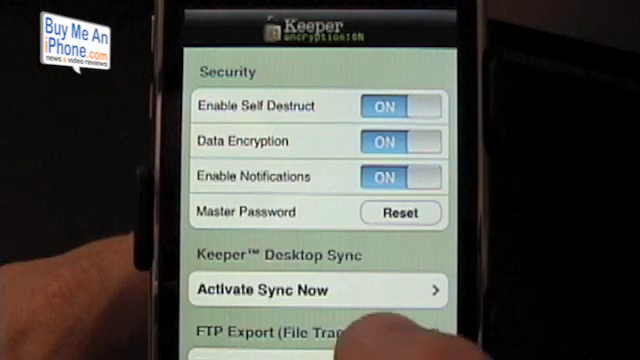
Activate Keeper Desktop Sync in the phone's Options and switch Wi-Fi sync ON
{"action": "left_click", "coordinate": [319, 290]}
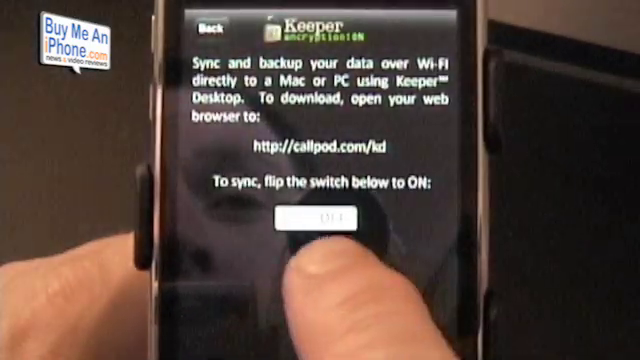
{"action": "left_click", "coordinate": [315, 220]}
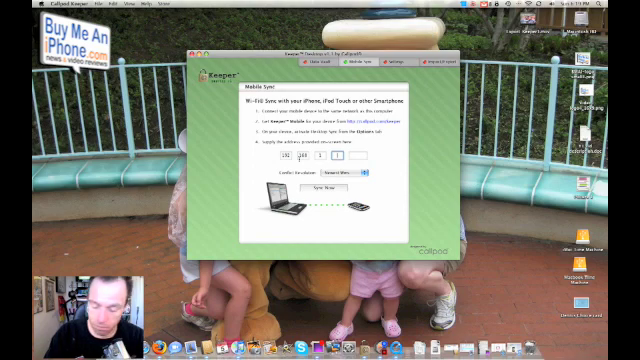
Enter the phone's IP address and port on Mobile Sync and start syncing
{"action": "type", "text": "17"}
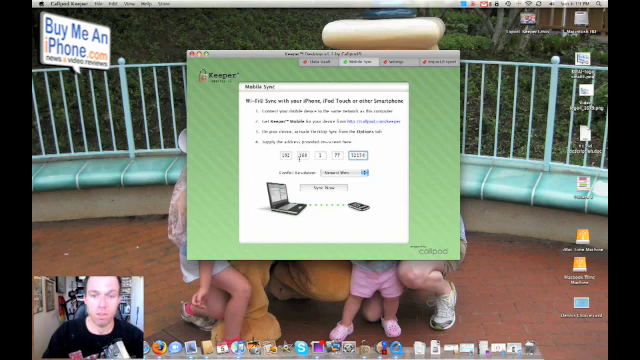
{"action": "left_click", "coordinate": [325, 188]}
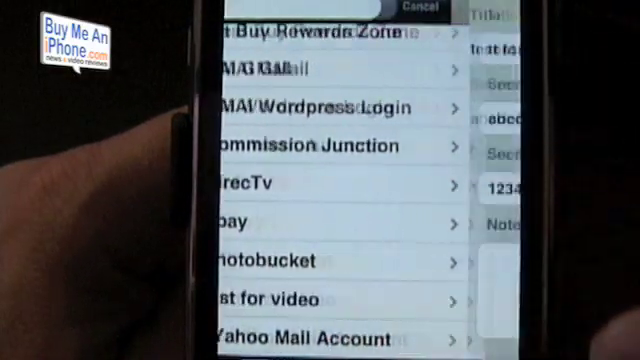
View the 'test for video' record's title and both secrets on the iPhone
{"action": "left_click", "coordinate": [280, 300]}
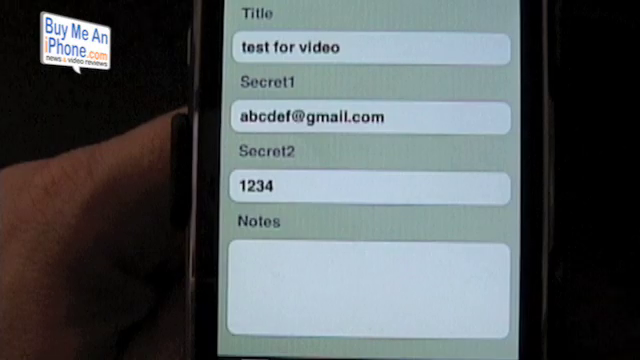